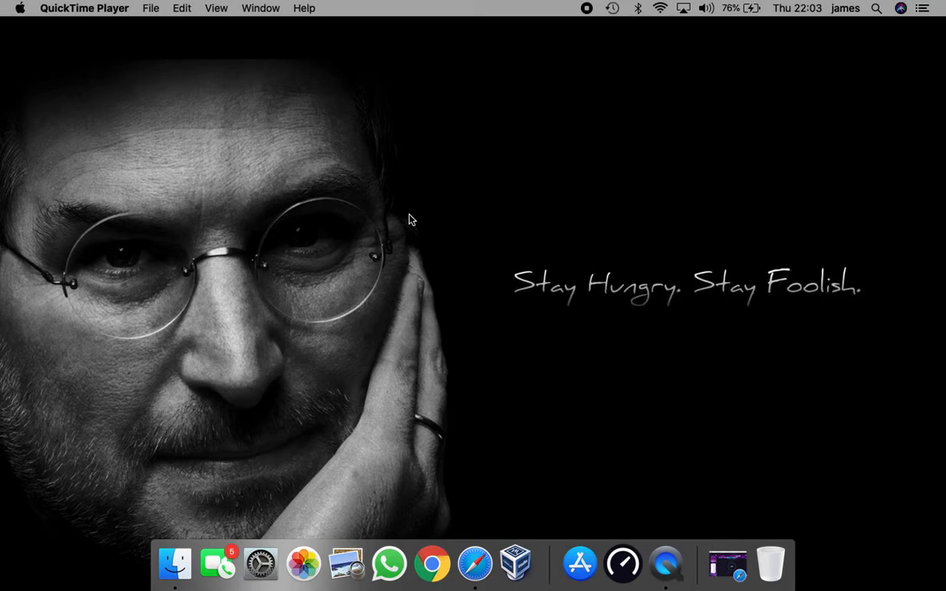
pyautogui.moveTo(727, 564)
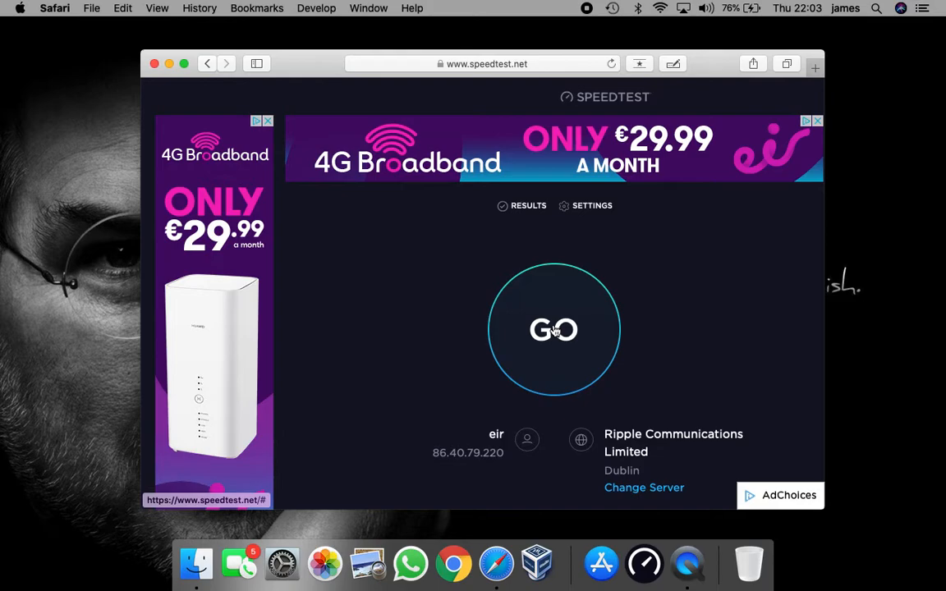
# - Run the speedtest.net test to completion: 122.87 Mbps down, 28.85 Mbps up, 5 ms ping
pyautogui.click(553, 329)
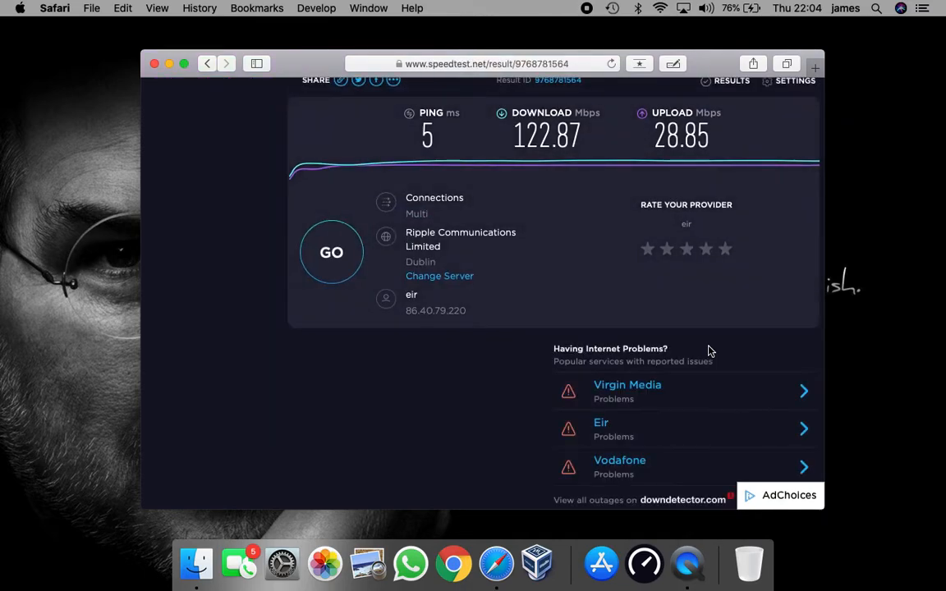
pyautogui.click(660, 8)
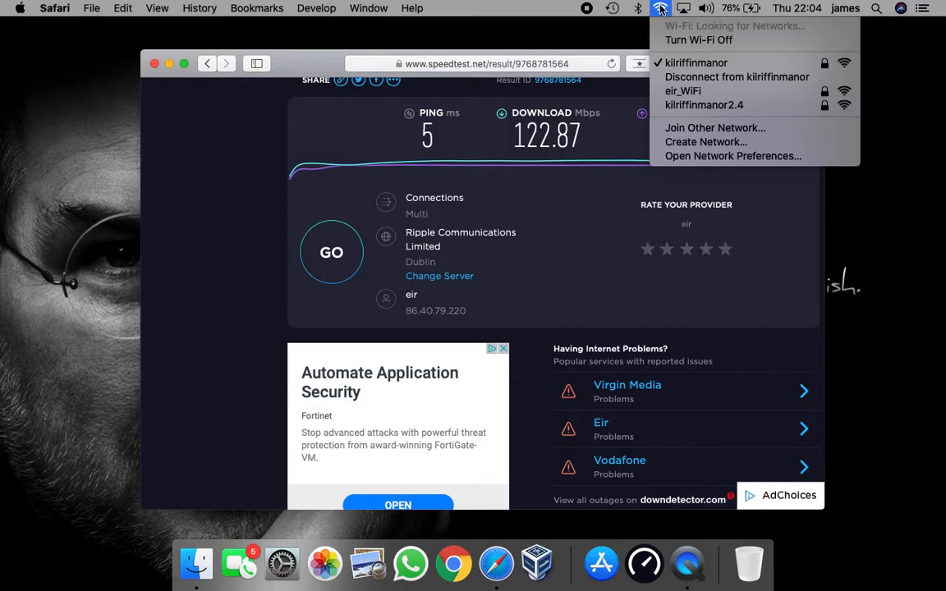
pyautogui.moveTo(731, 62)
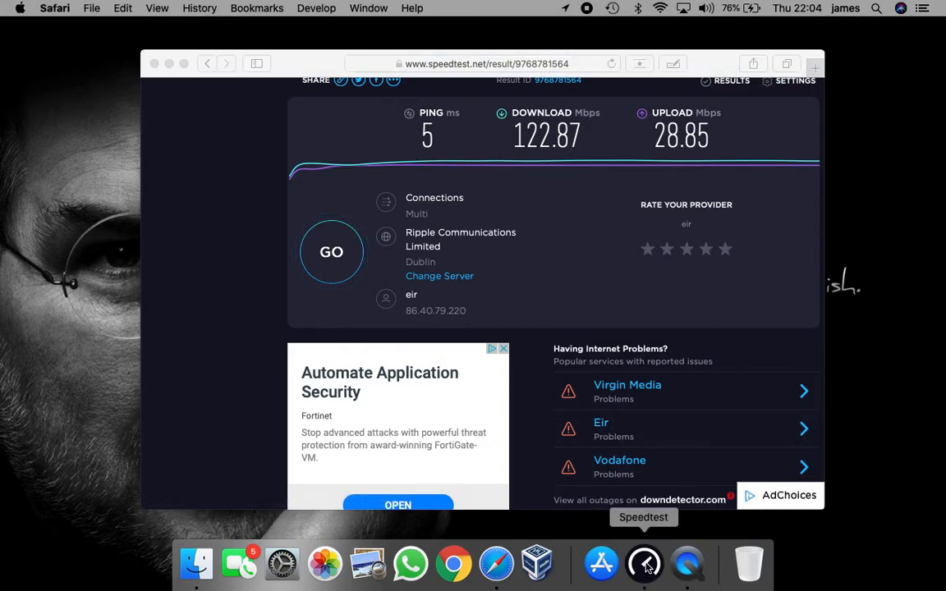
pyautogui.click(644, 563)
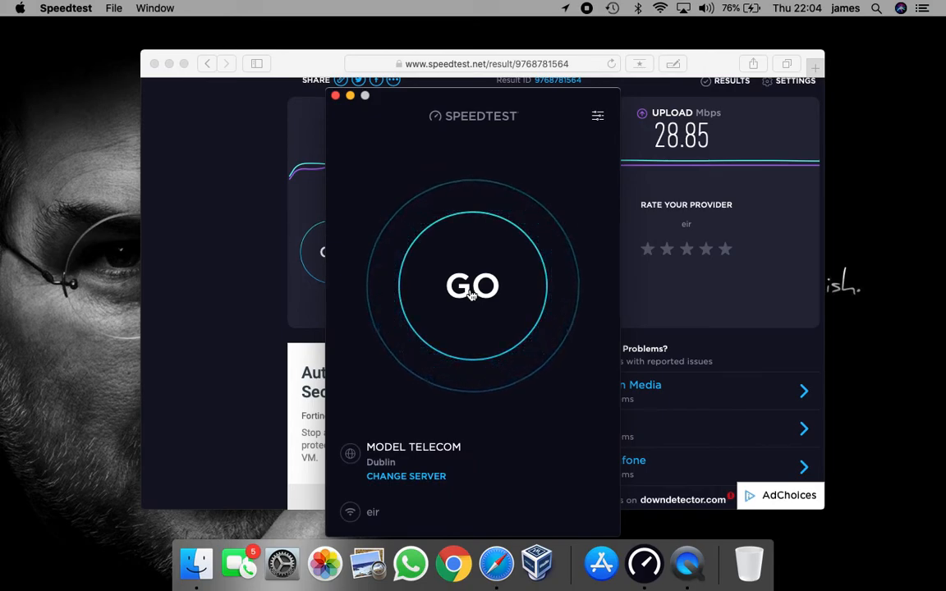
pyautogui.click(472, 286)
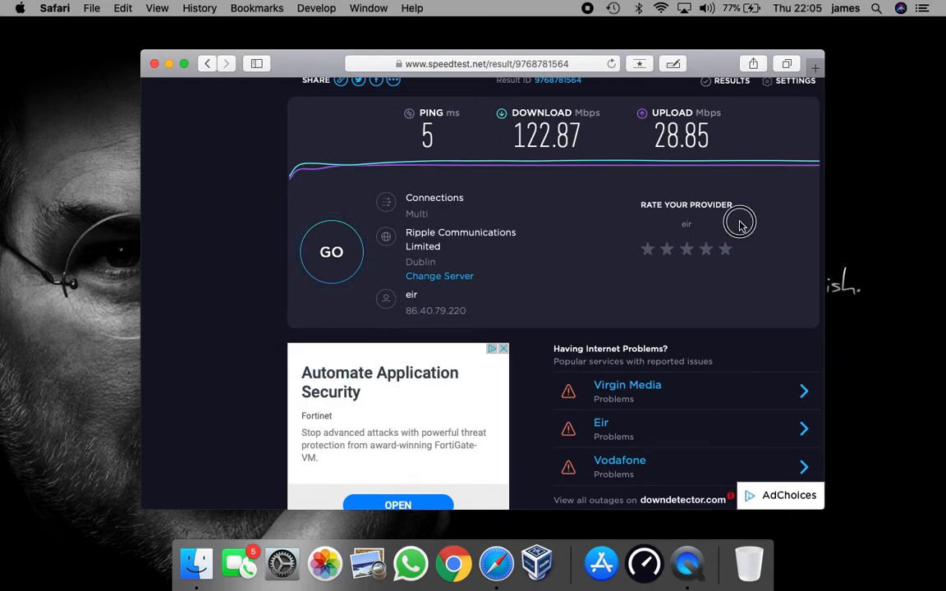
# - Refocus the Safari results window and open the Apple menu
pyautogui.click(663, 8)
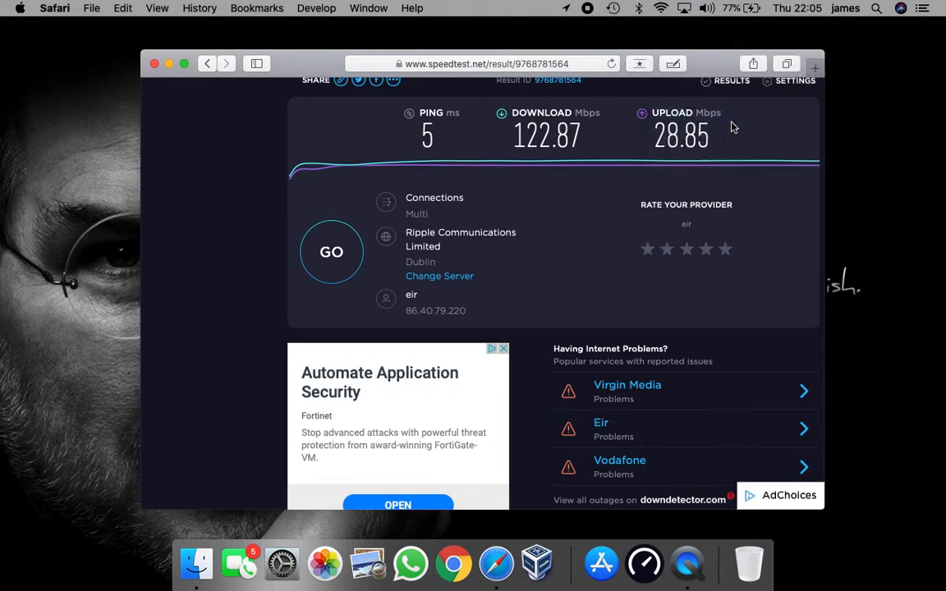
pyautogui.moveTo(587, 214)
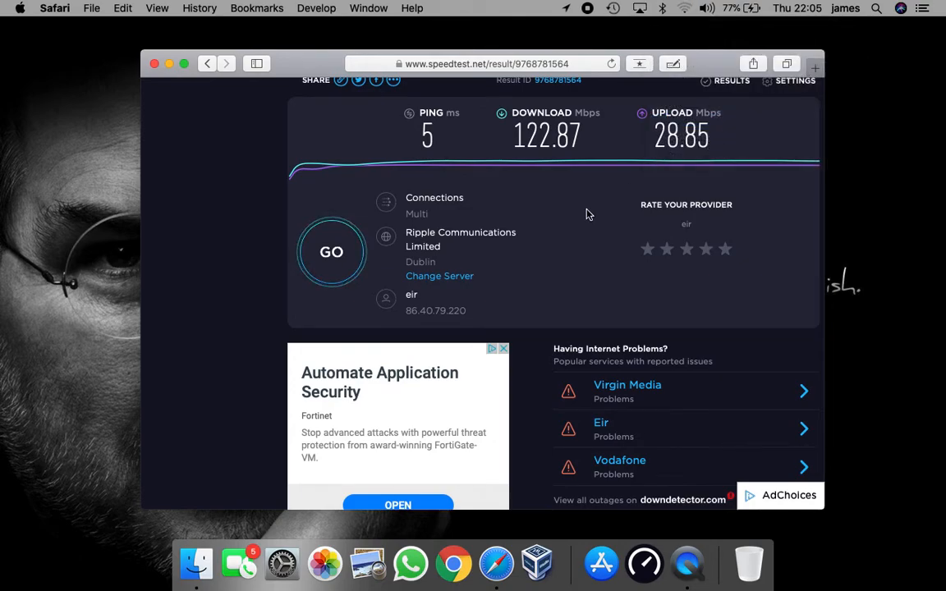
pyautogui.click(20, 8)
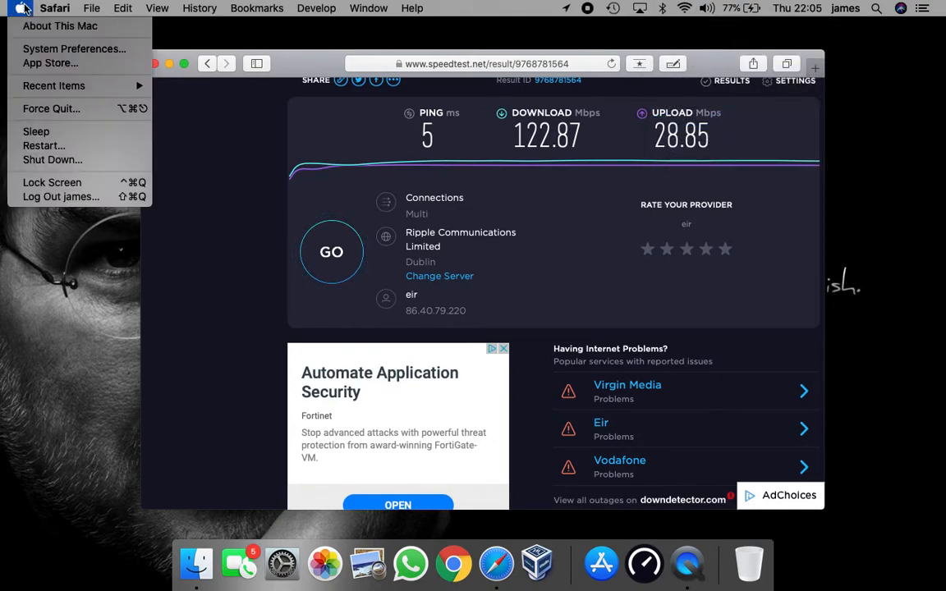
# - View About This Mac (macOS Catalina 10.15.5, 2012 MacBook Pro), then close it
pyautogui.click(390, 183)
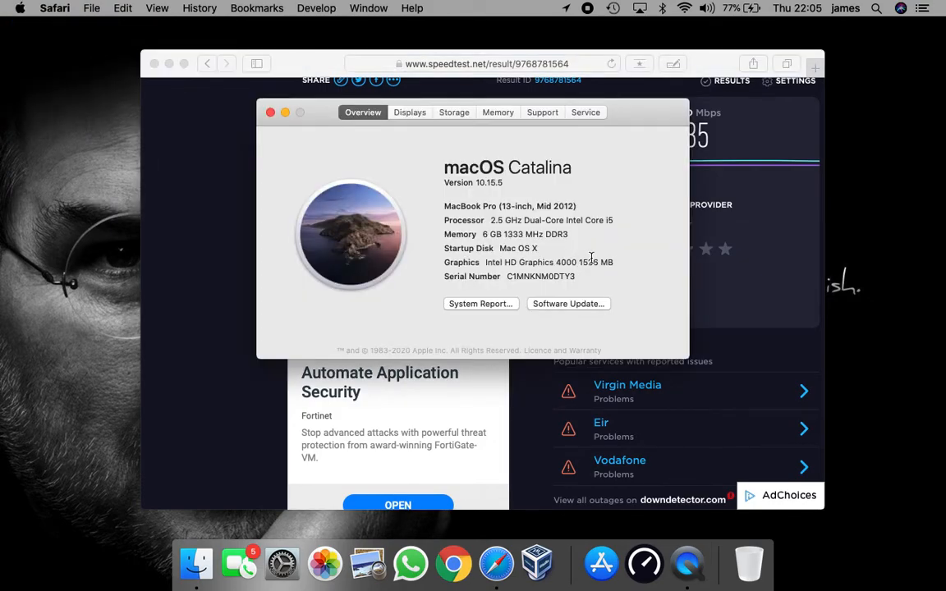
pyautogui.moveTo(597, 210)
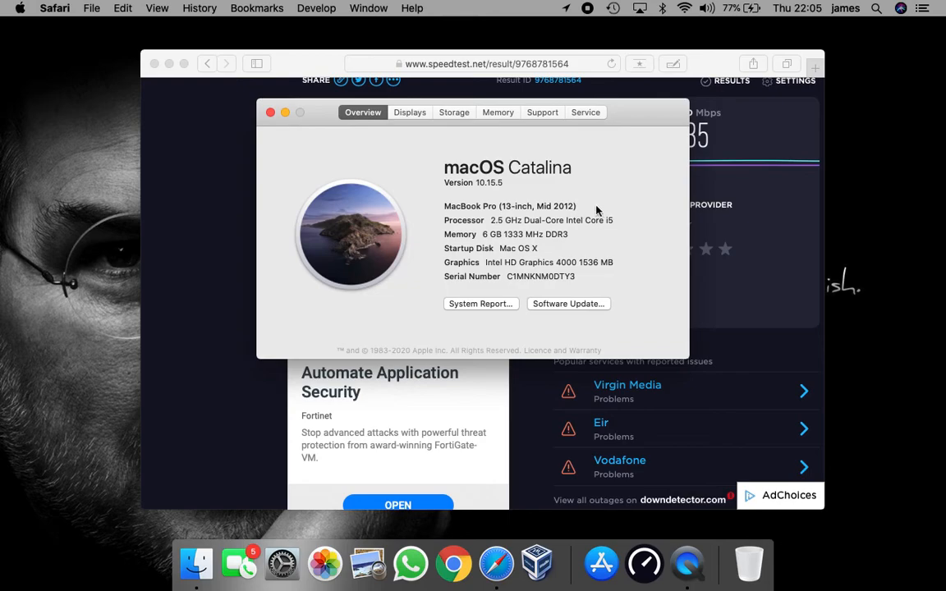
pyautogui.moveTo(558, 249)
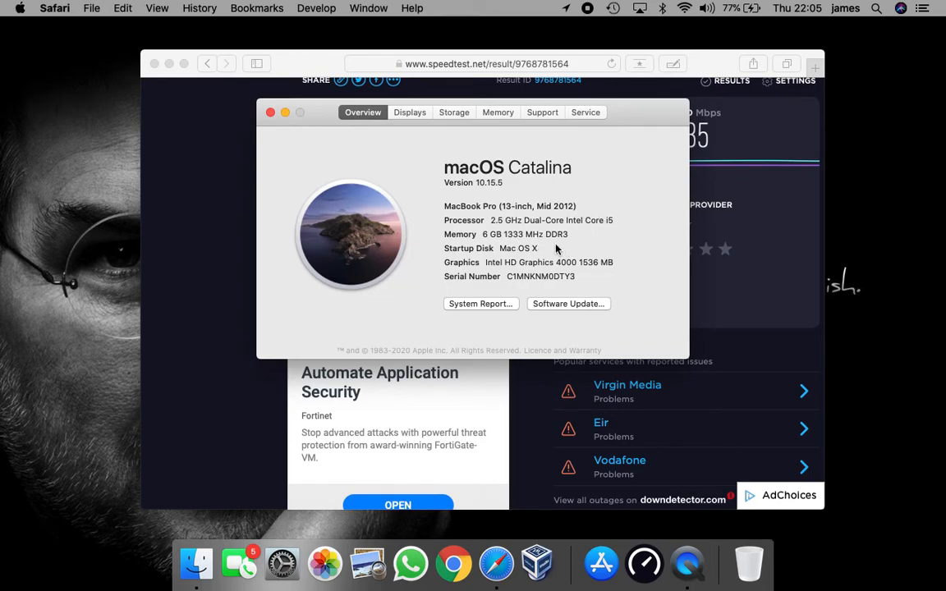
pyautogui.click(270, 112)
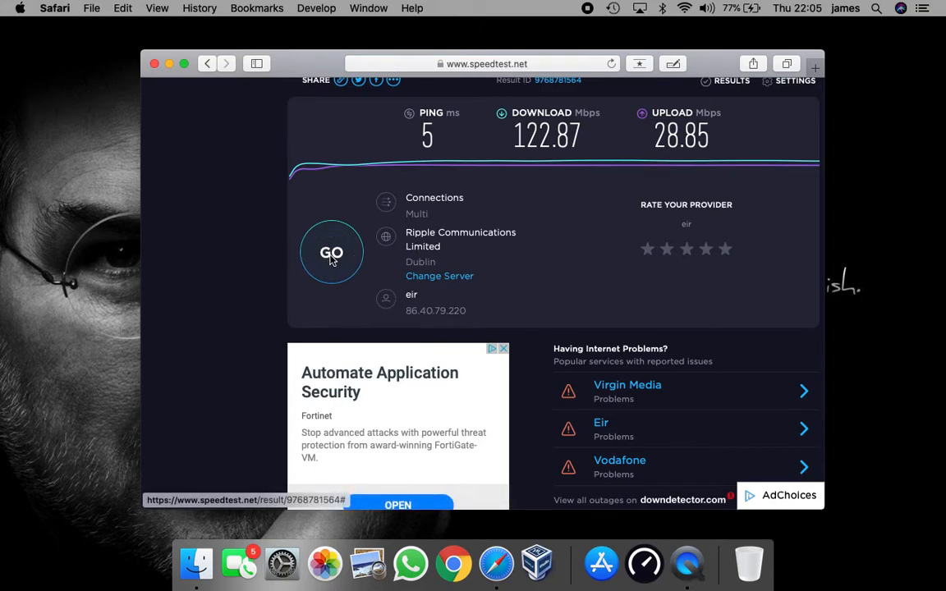
# - Rerun the speed test, getting 110.23 Mbps down, 28.76 Mbps up and 5 ms ping
pyautogui.click(332, 252)
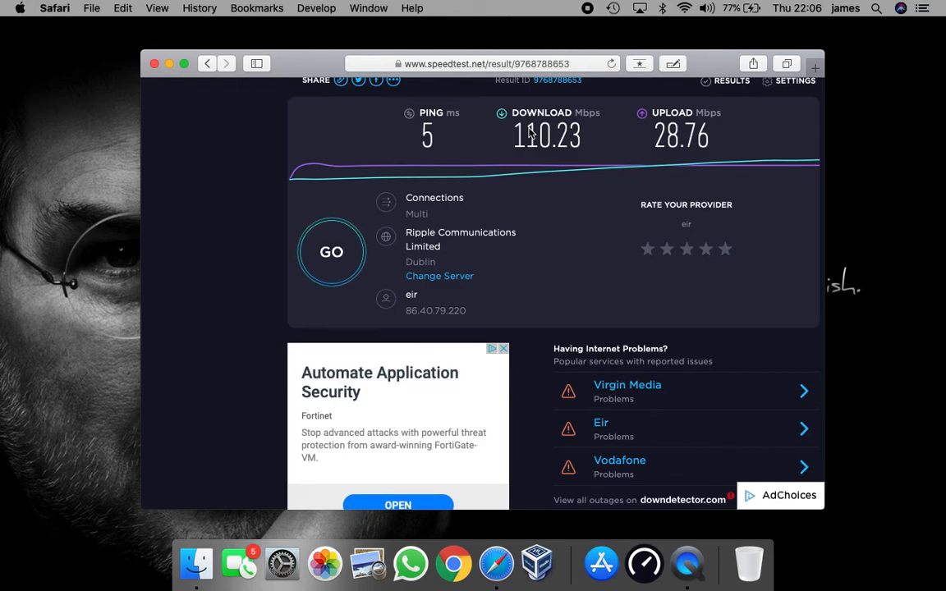
pyautogui.moveTo(751, 135)
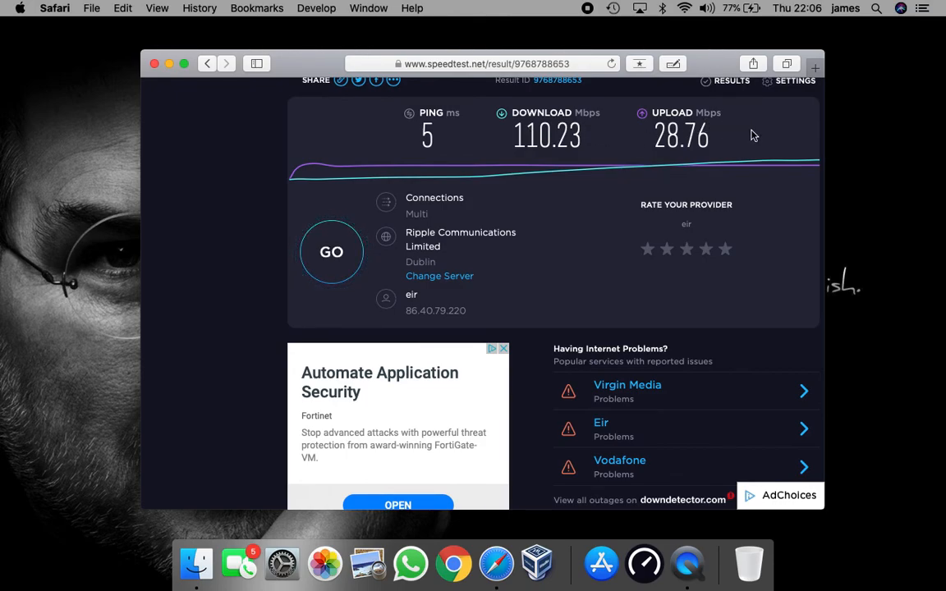